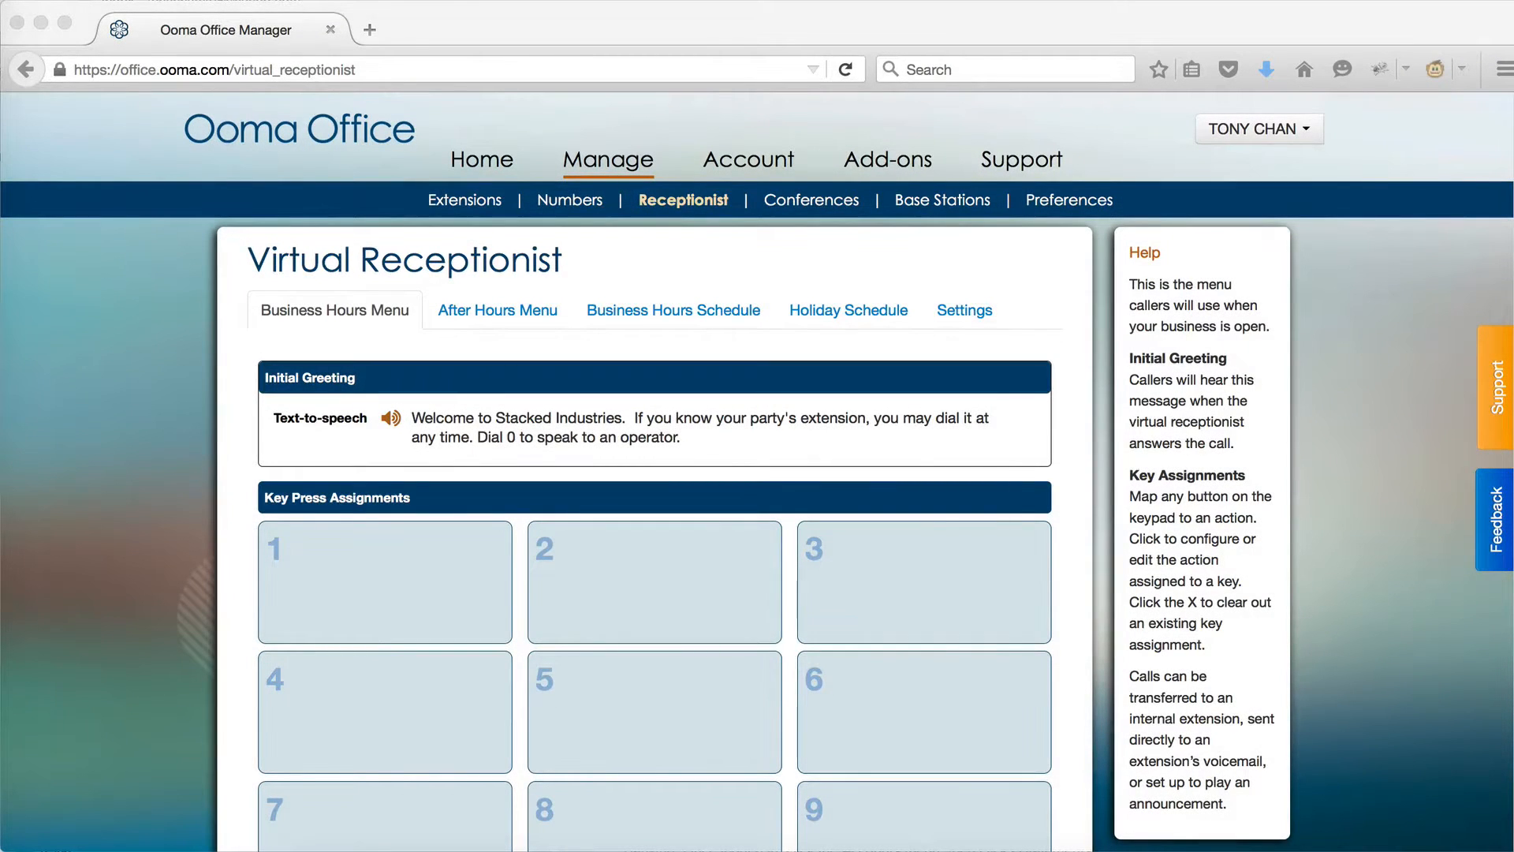
Extend the Initial Greeting text with 'Dial 3 for our business hours and address information.'.
{"action": "left_click", "coordinate": [334, 310]}
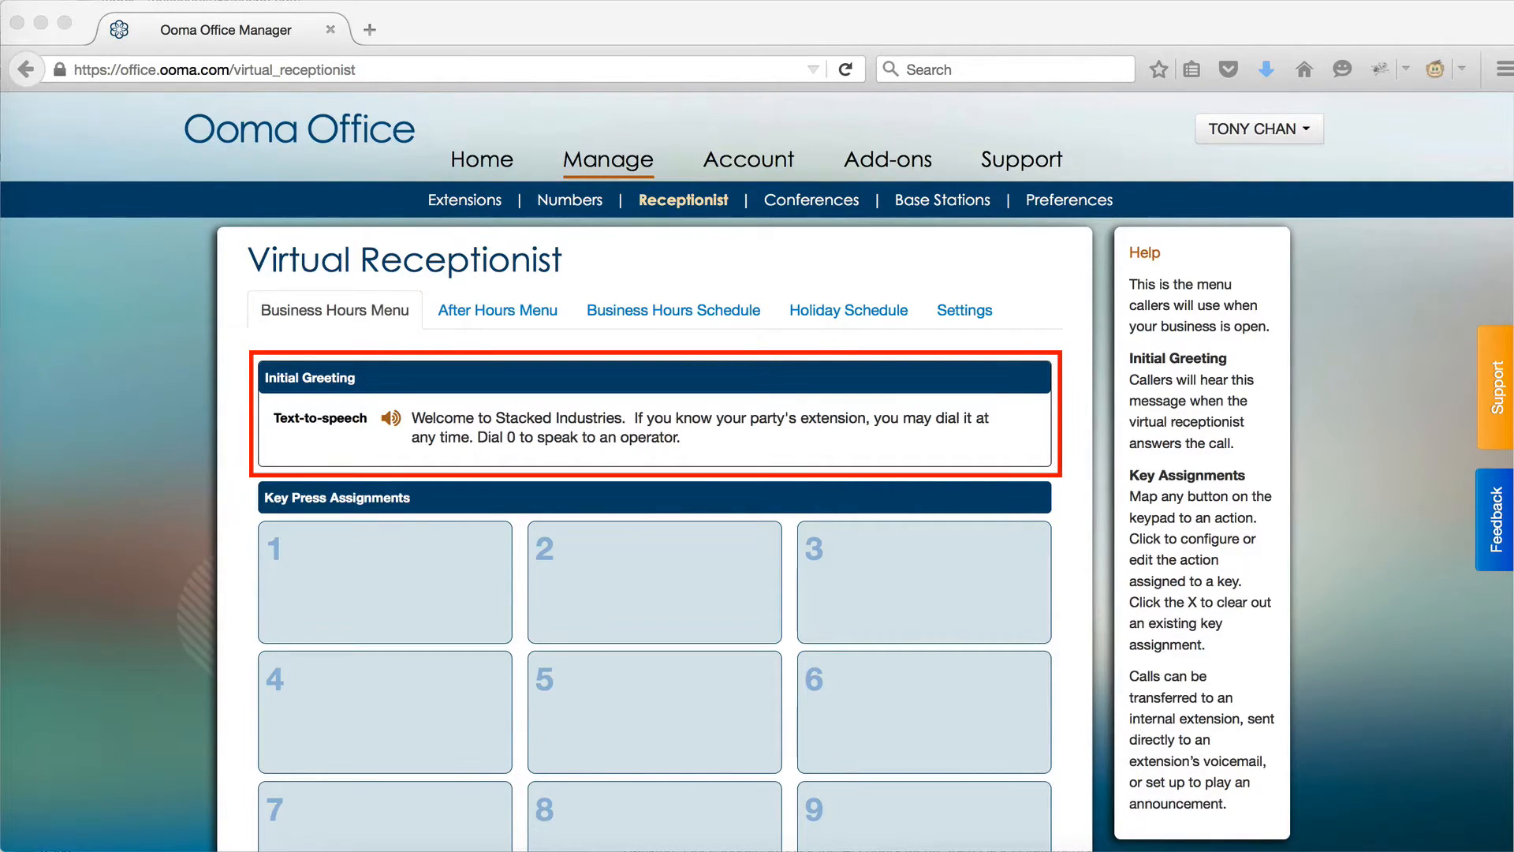
{"action": "left_click", "coordinate": [654, 581]}
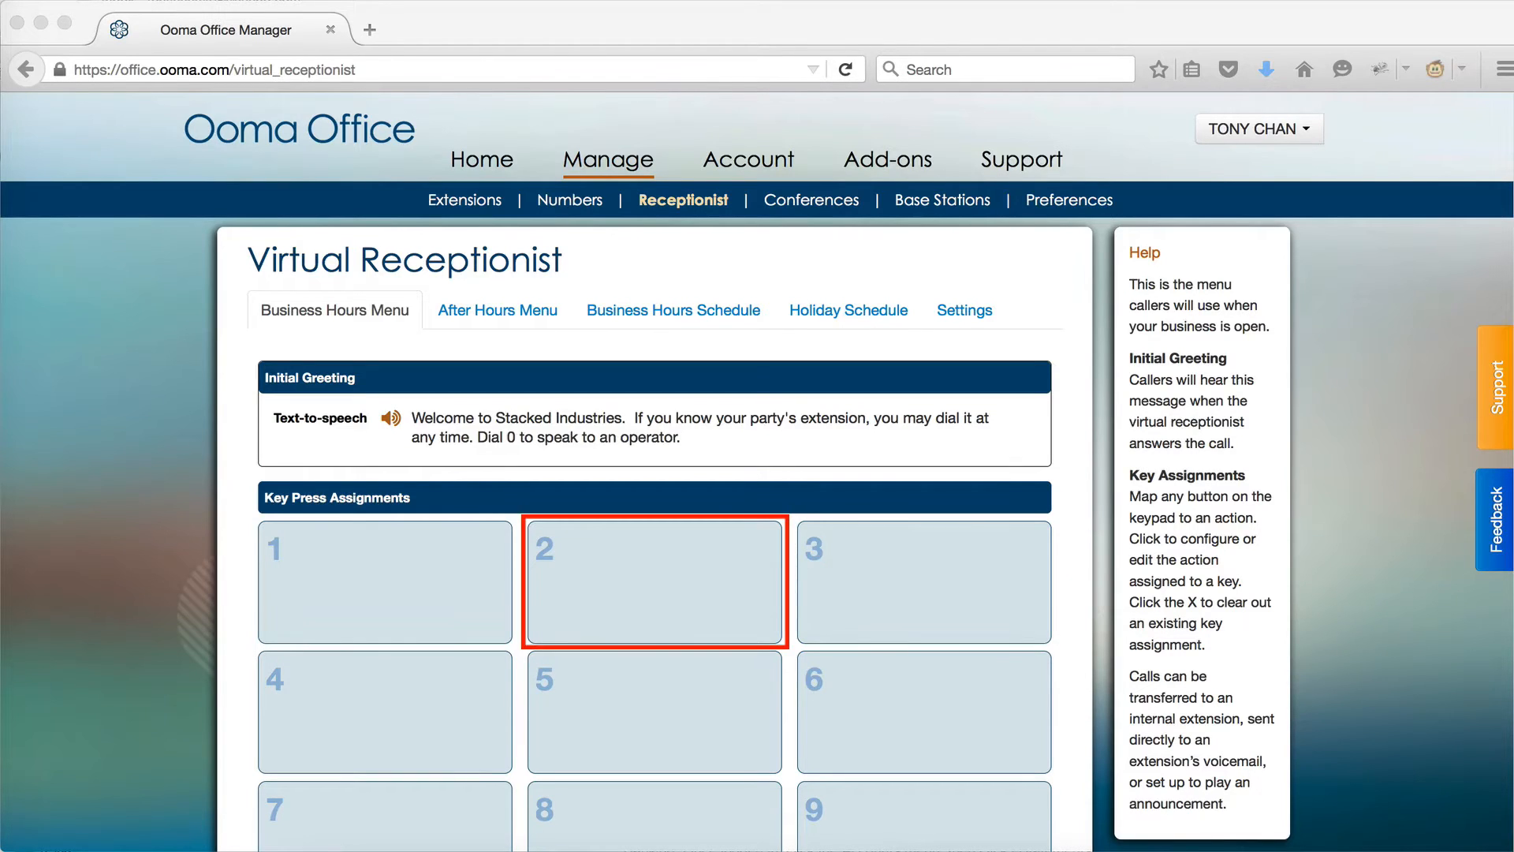
{"action": "left_click", "coordinate": [653, 711]}
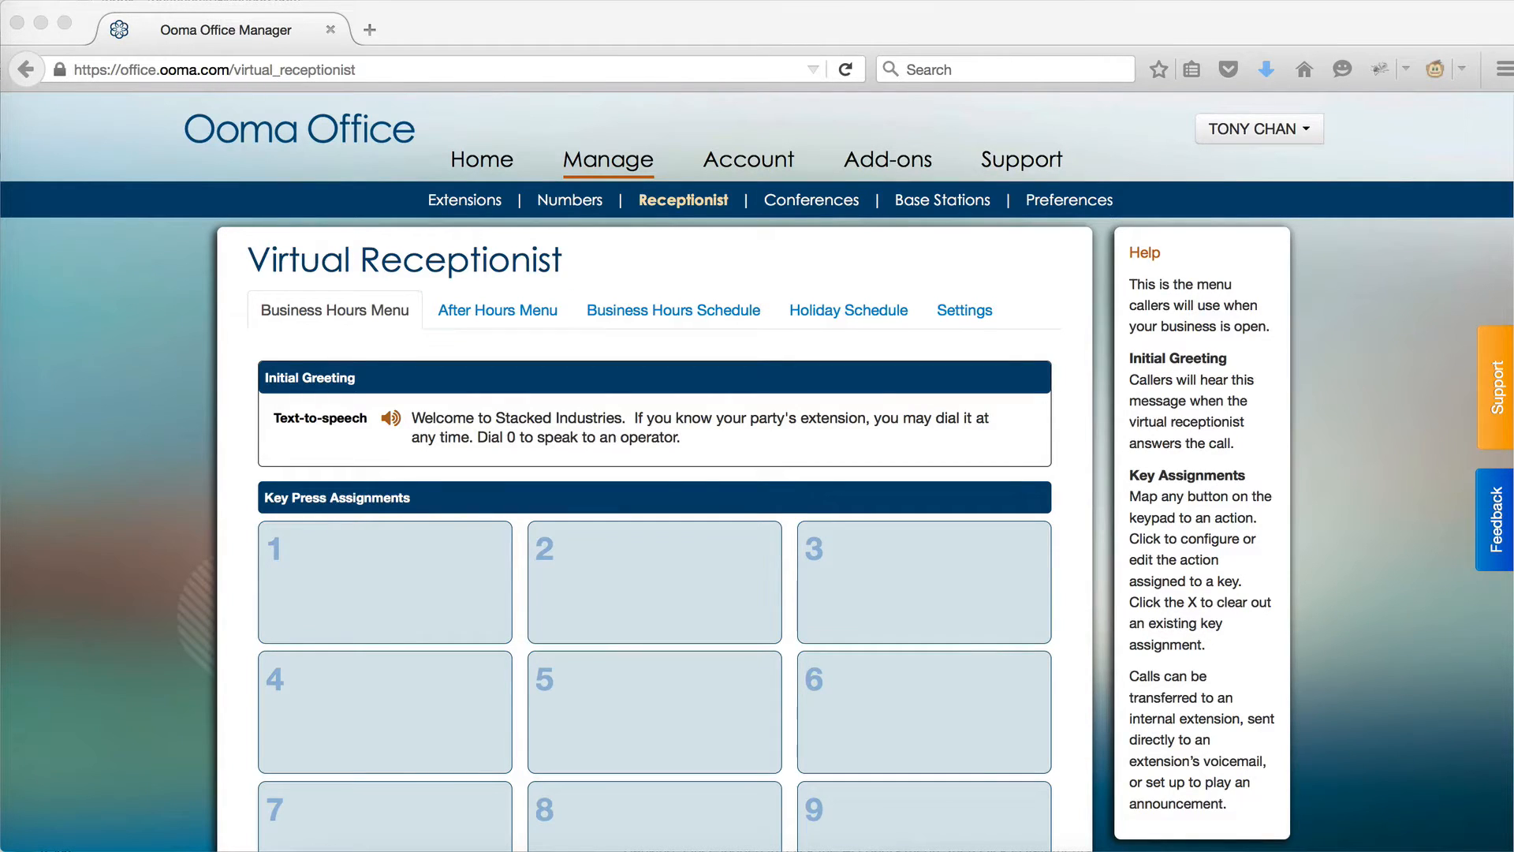
Check the after-hours menu, return to business hours and save the updated greeting.
{"action": "left_click", "coordinate": [497, 309]}
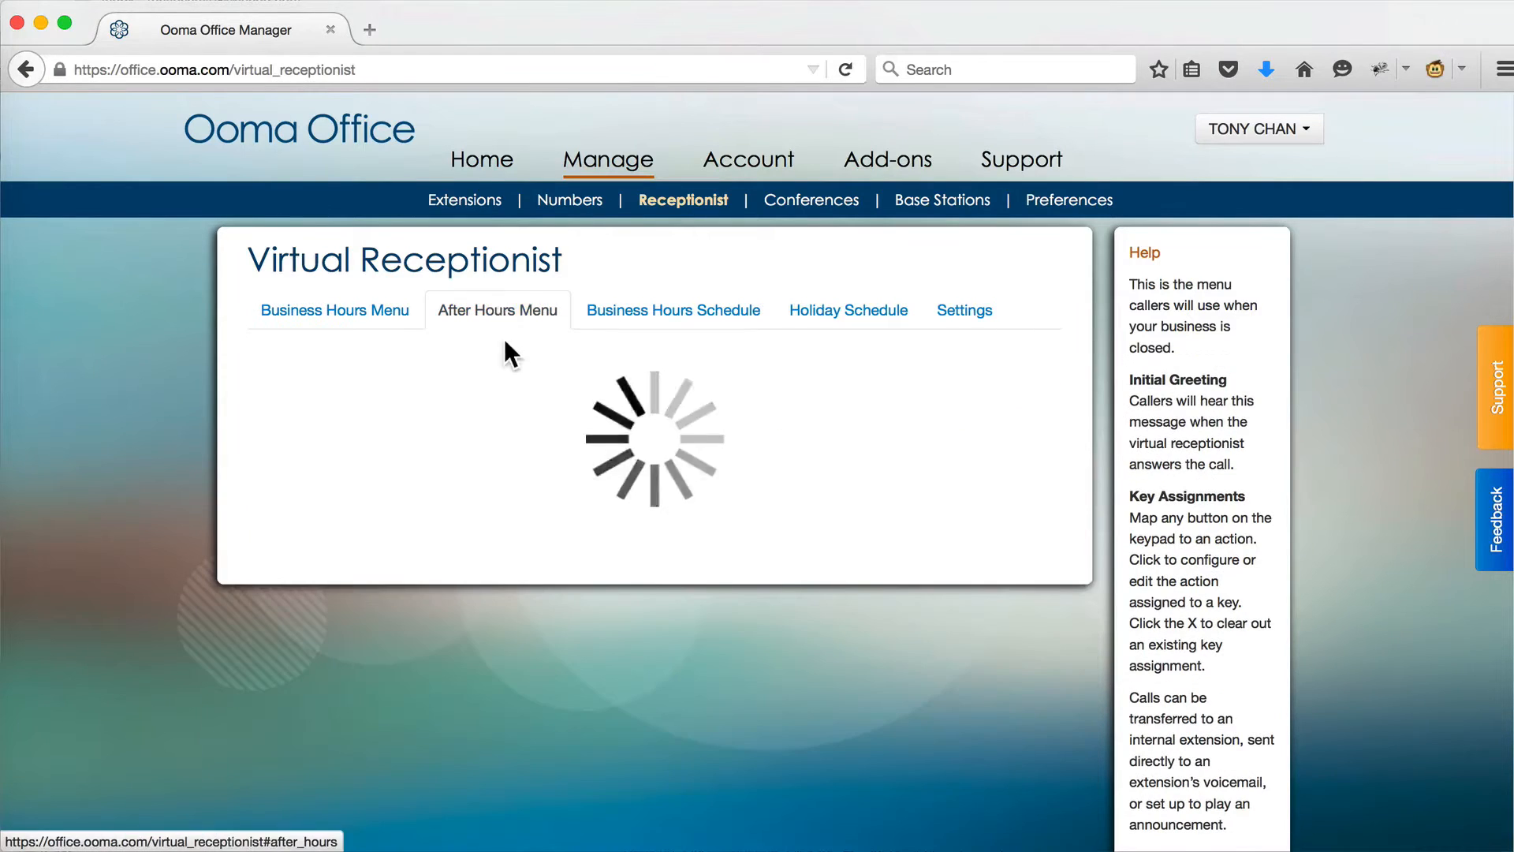
{"action": "left_click", "coordinate": [497, 311]}
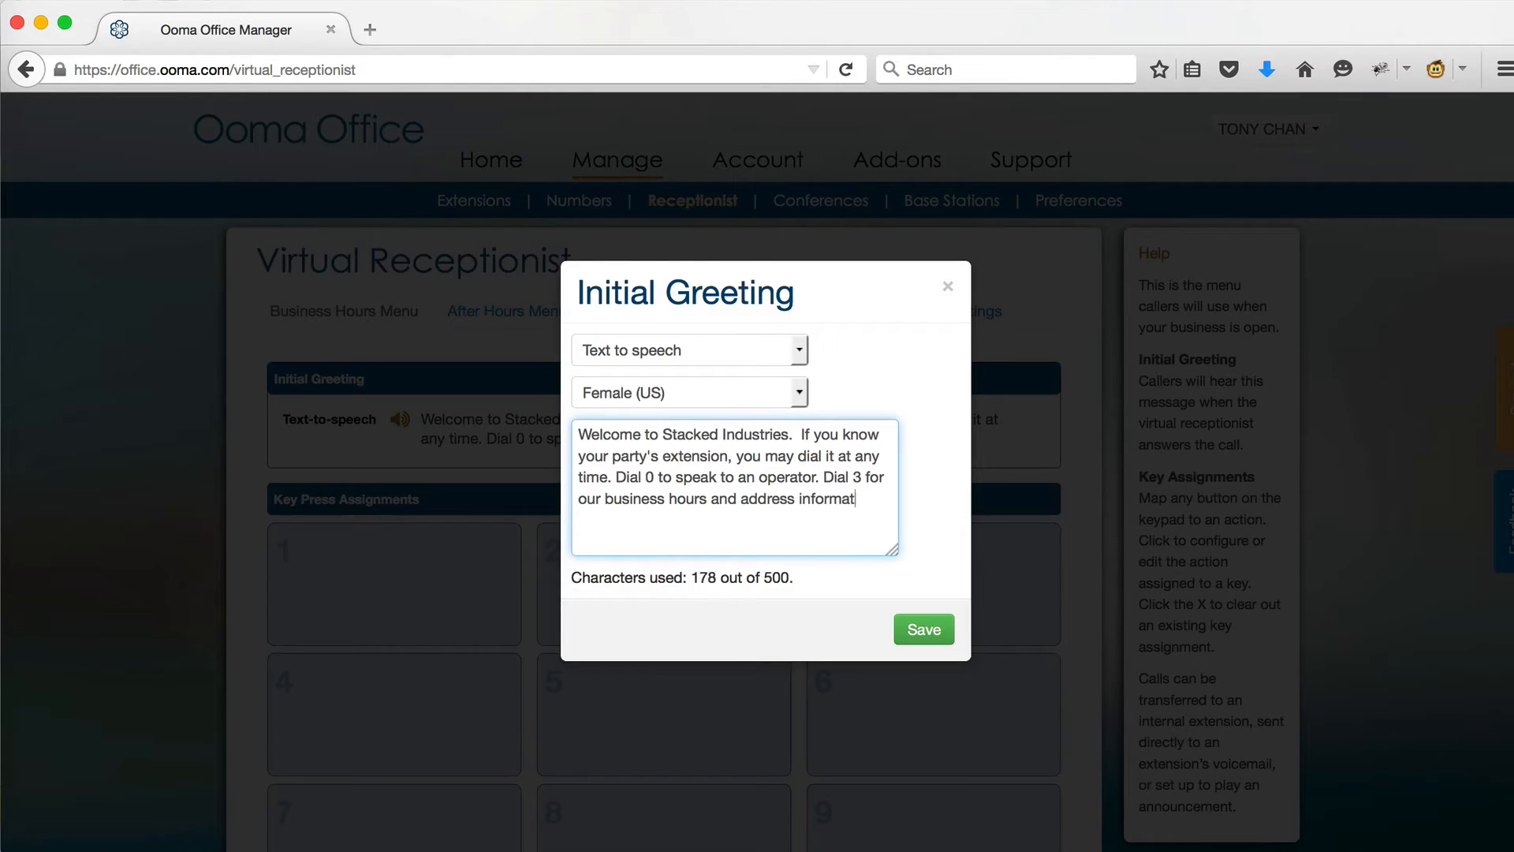
{"action": "left_click", "coordinate": [921, 629]}
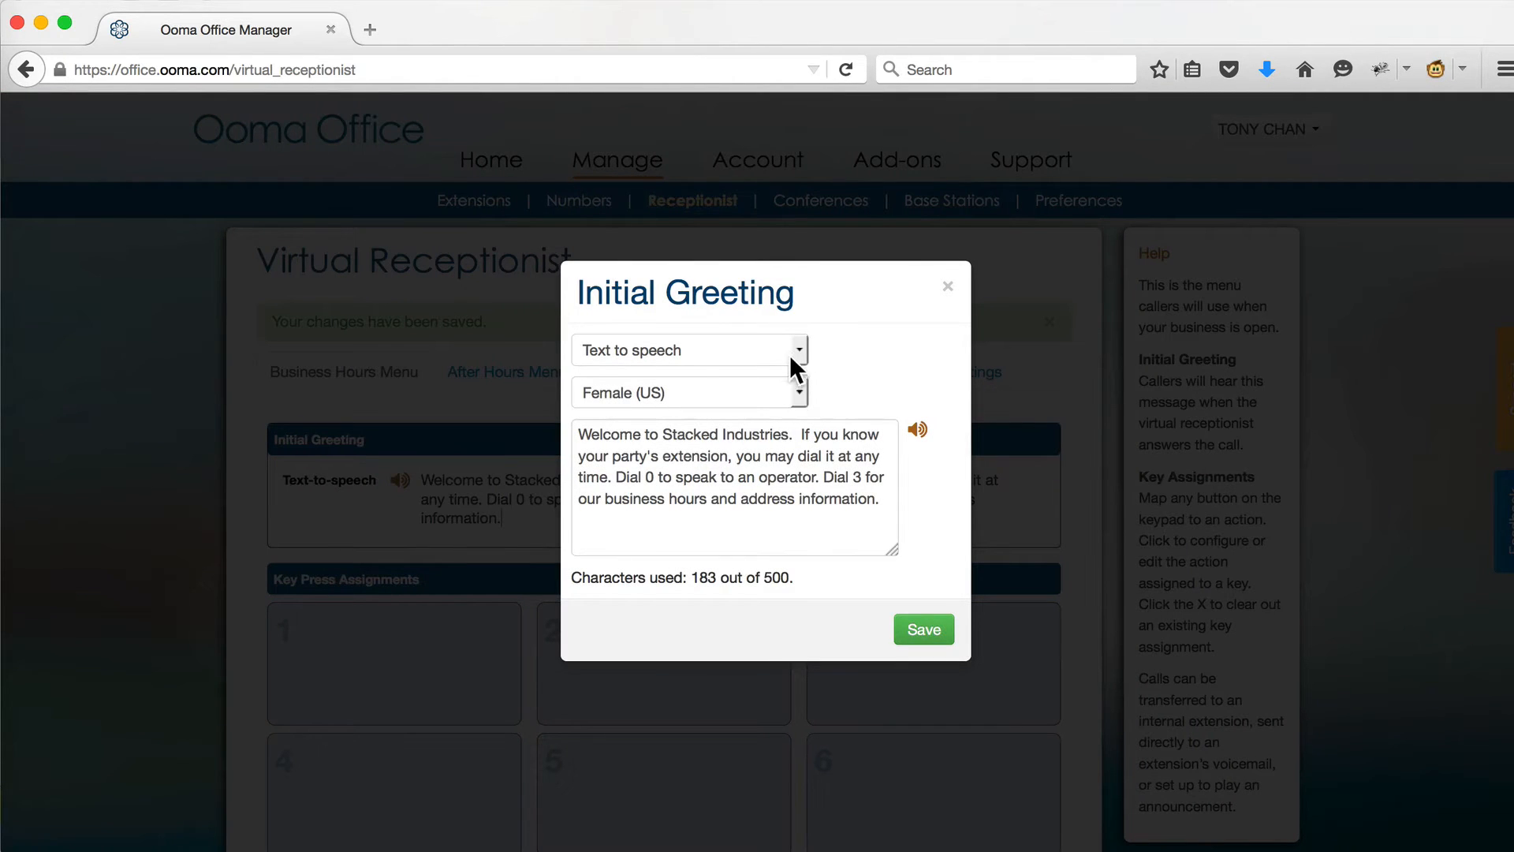
Use the uploaded audio file welcome.mp3 as the initial greeting and certify the right to use it.
{"action": "left_click", "coordinate": [688, 350]}
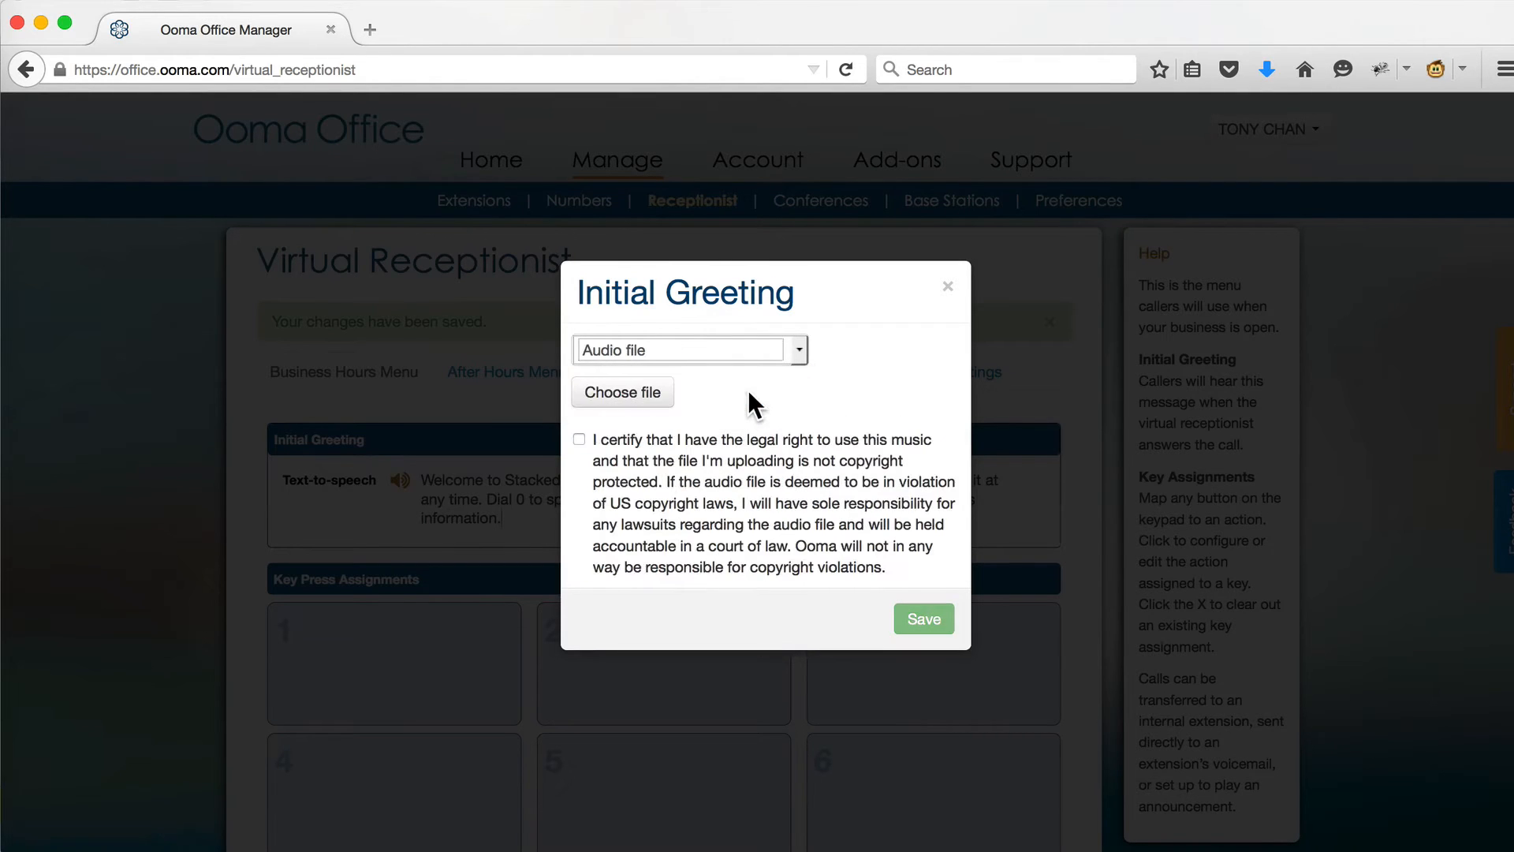
{"action": "left_click", "coordinate": [621, 393]}
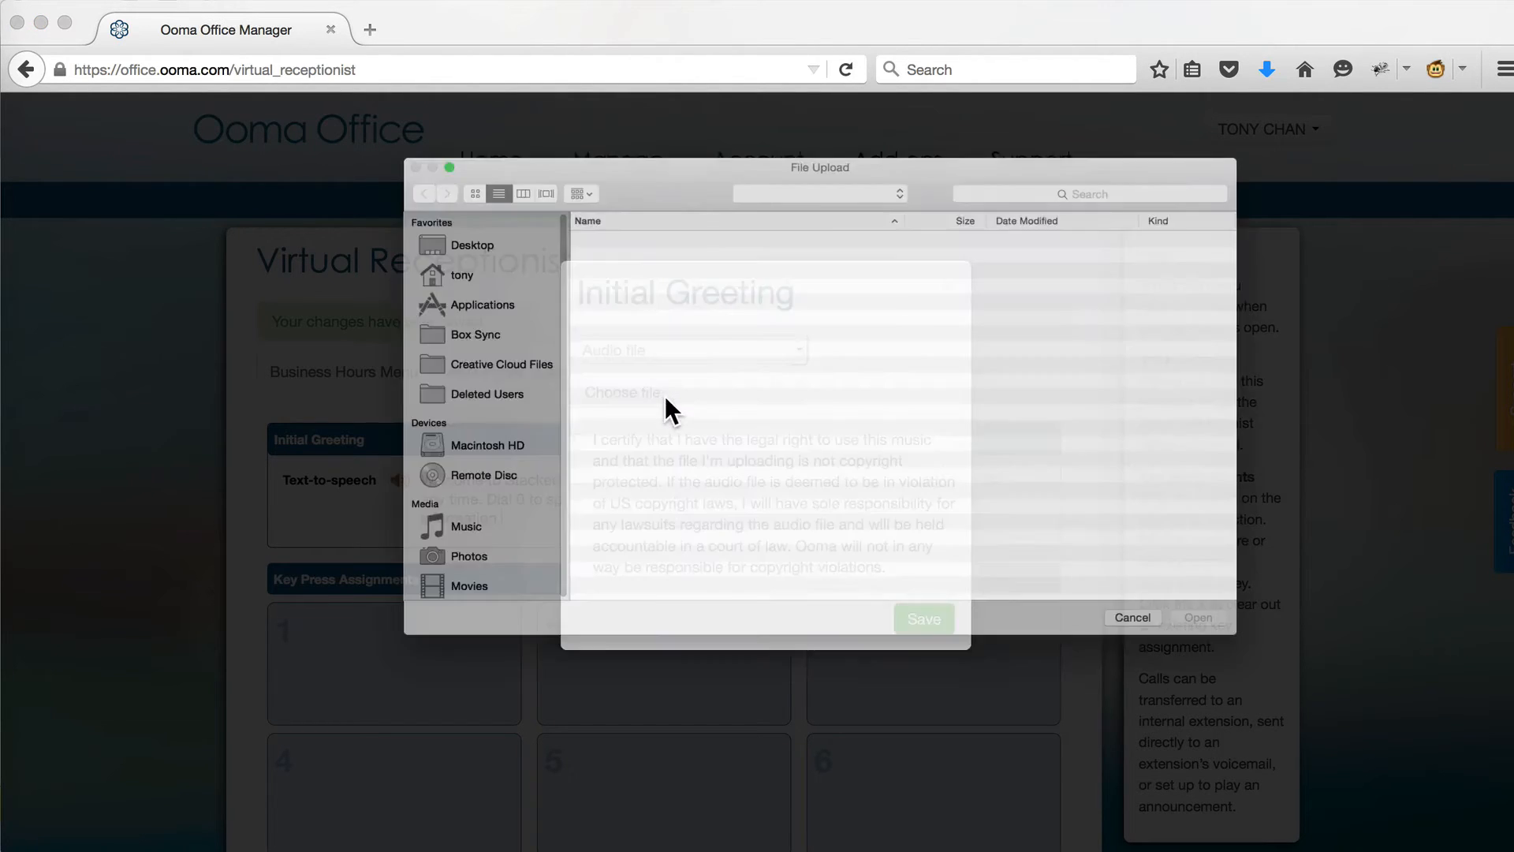
{"action": "left_click", "coordinate": [1198, 617]}
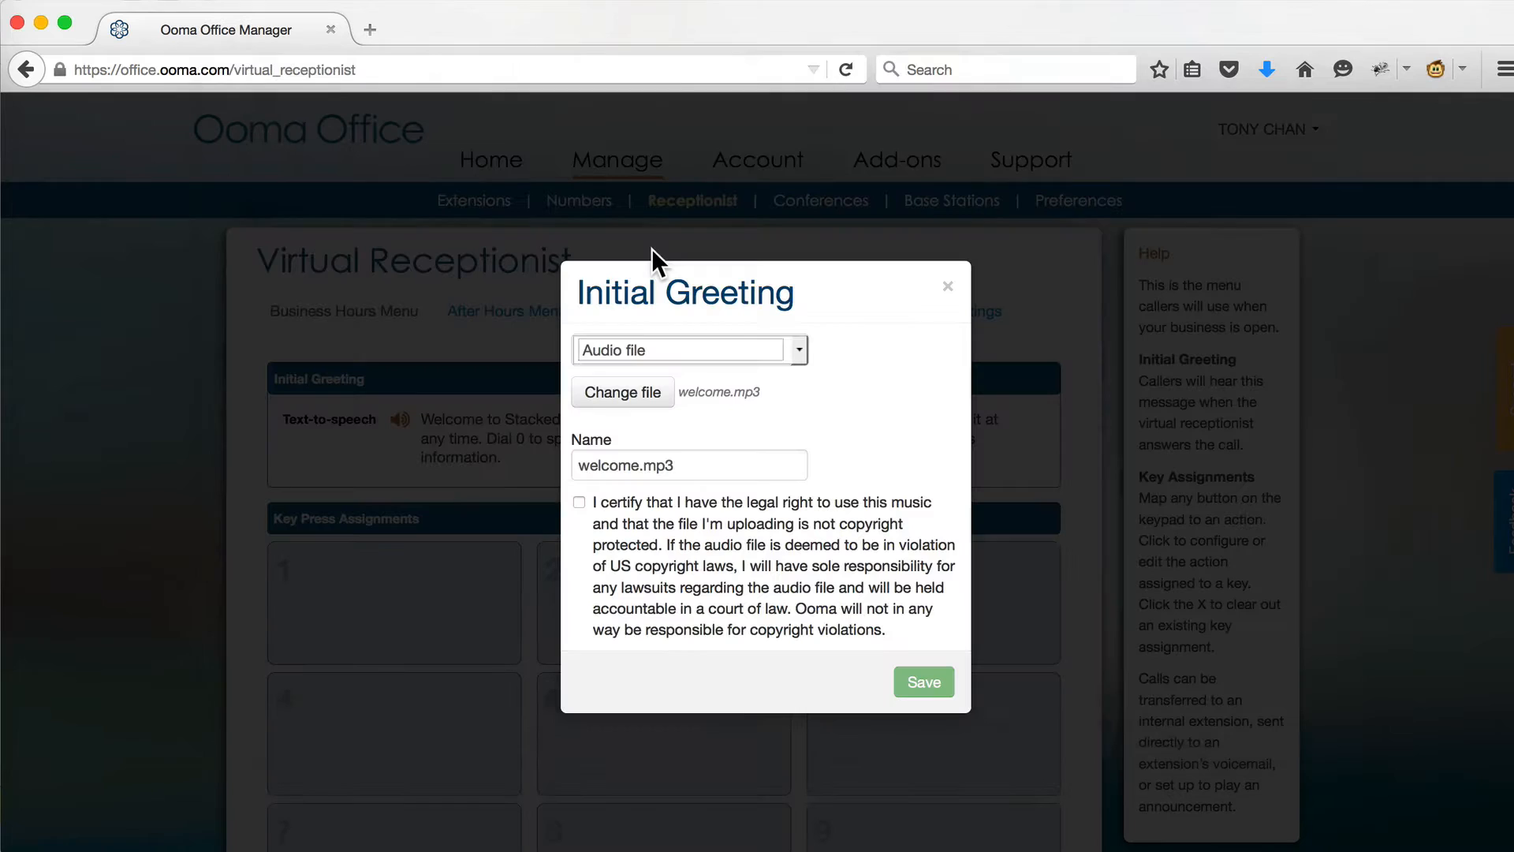
{"action": "left_click", "coordinate": [923, 682]}
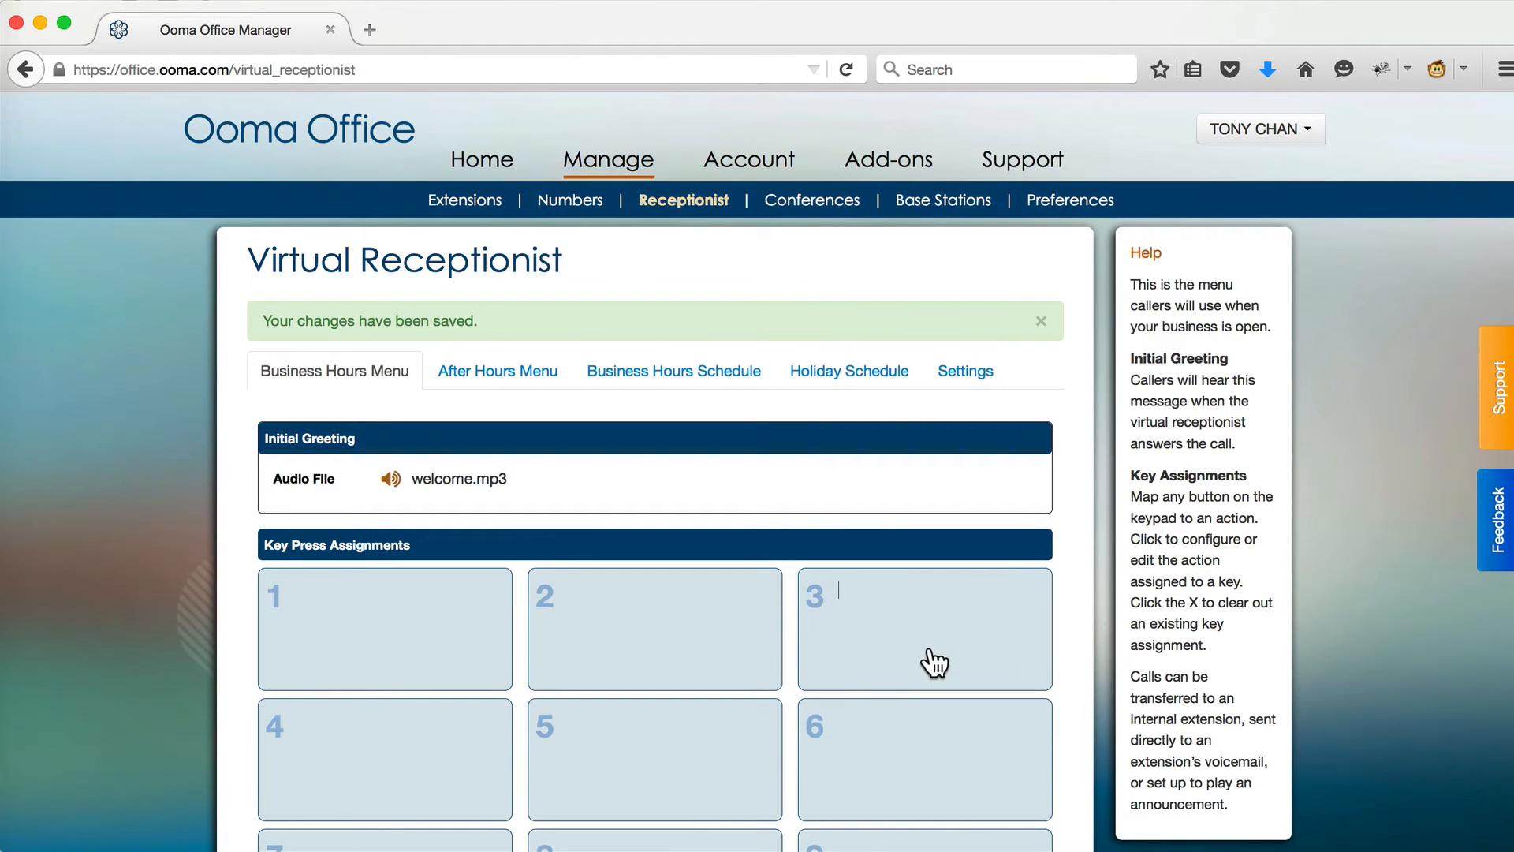
Set key 3 to Transfer Call and try the voicemail and extension destination options.
{"action": "left_click", "coordinate": [925, 628]}
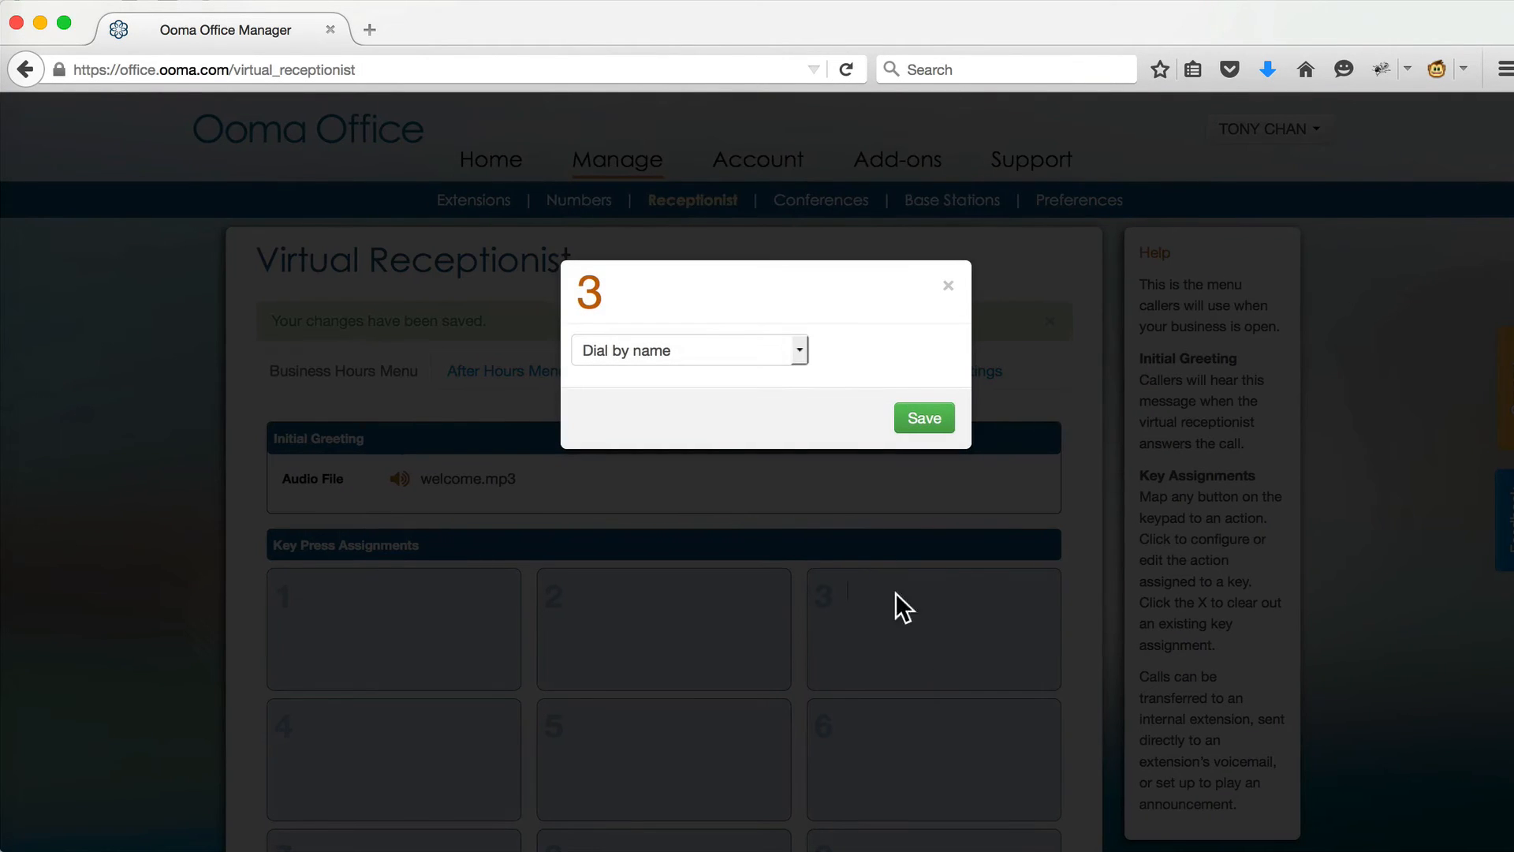
{"action": "left_click", "coordinate": [690, 351]}
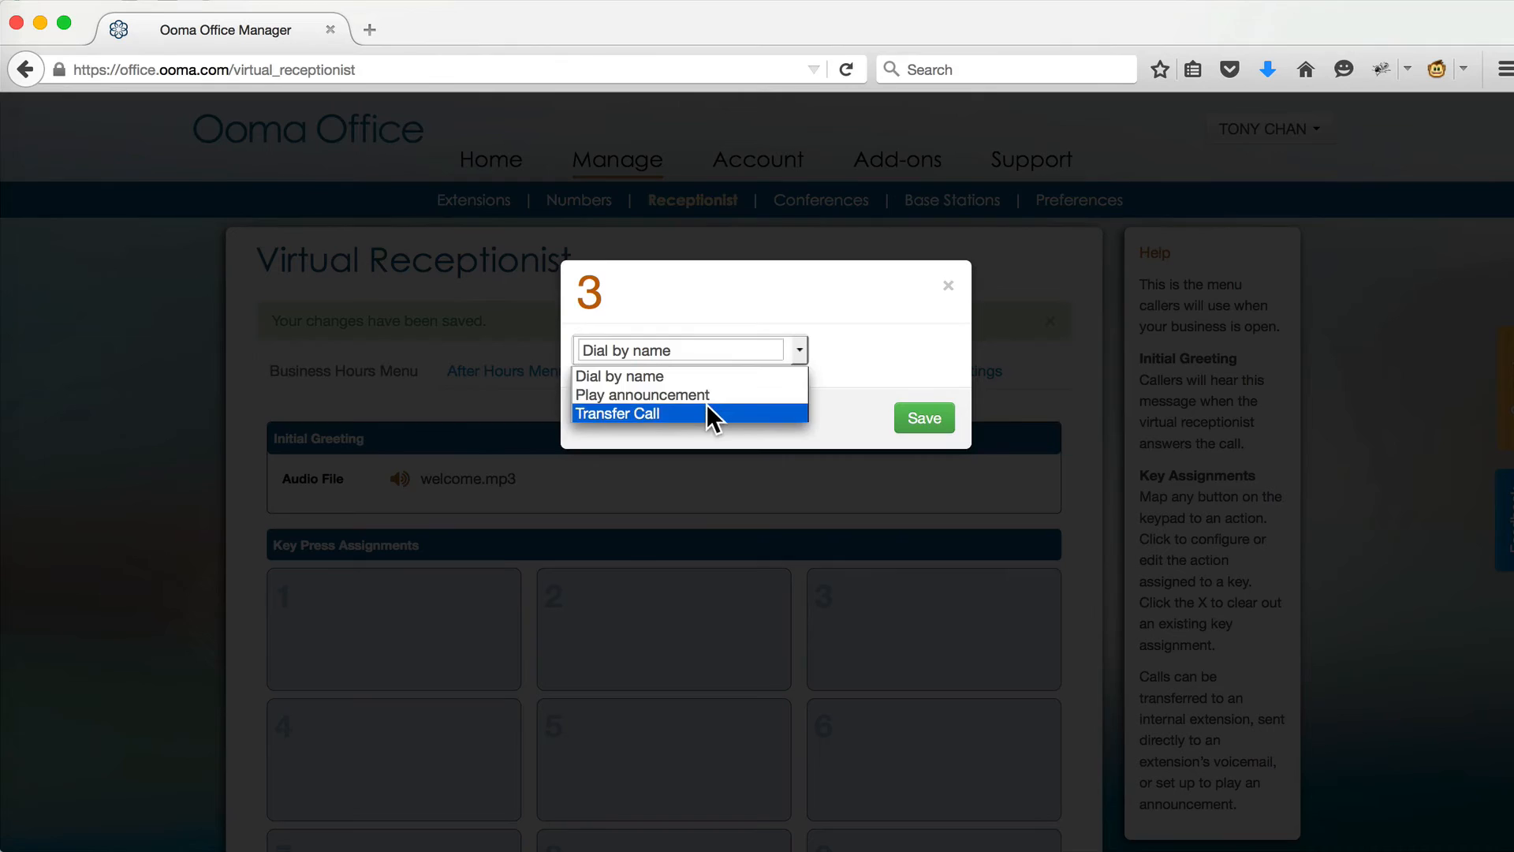
{"action": "left_click", "coordinate": [617, 412]}
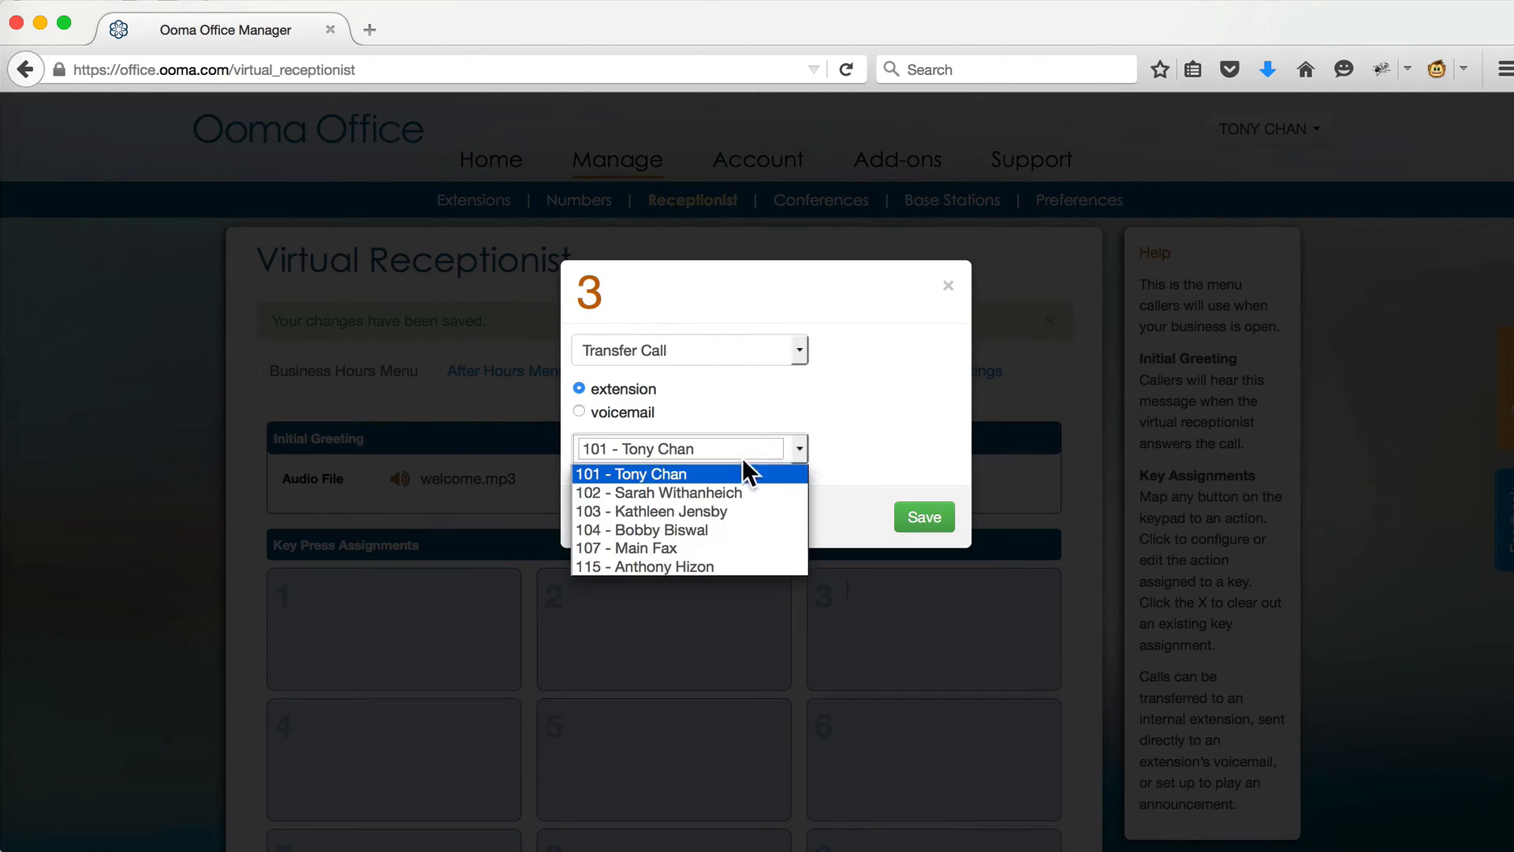
{"action": "left_click", "coordinate": [659, 492]}
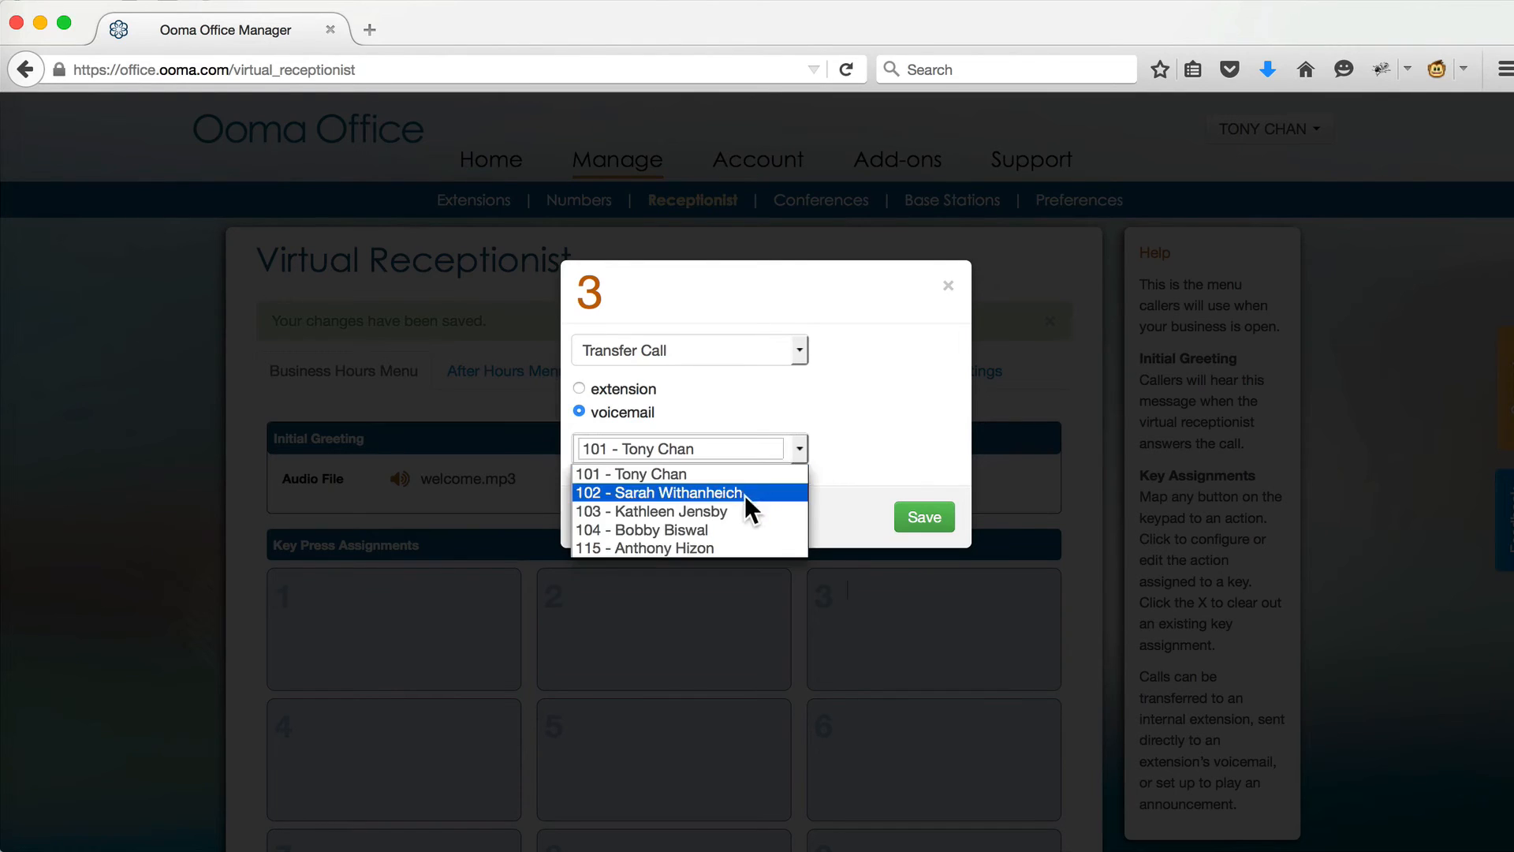
{"action": "left_click", "coordinate": [653, 511]}
{"action": "type", "text": "We are open every da"}
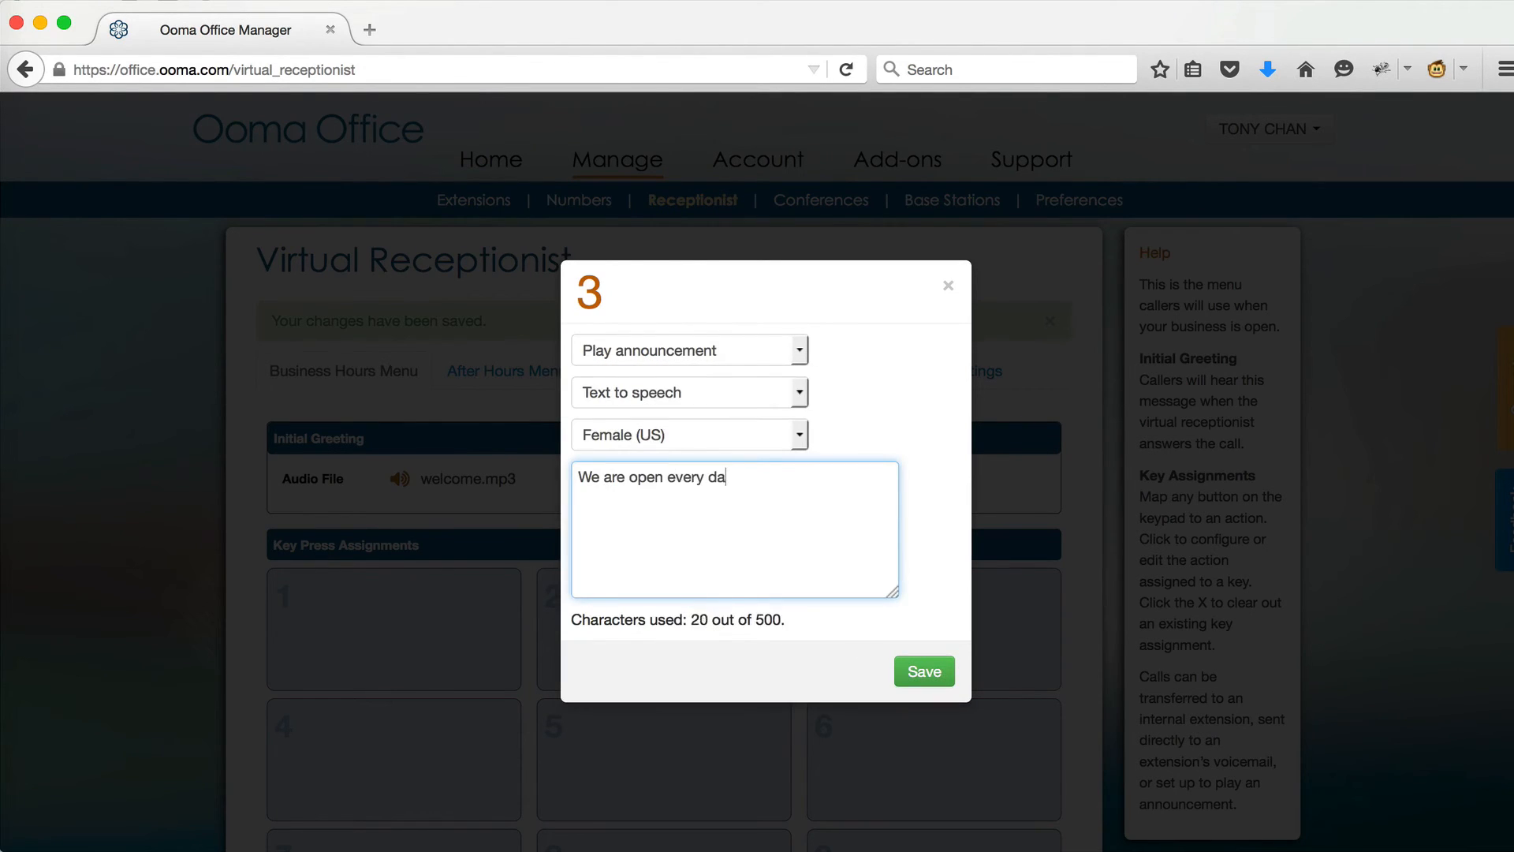
Draft the 8 am to 6 pm hours and 1880 Embarcadero Road announcement, then make key 3 Dial by name.
{"action": "type", "text": "y from 8 am to 6 pm. We are located at 188"}
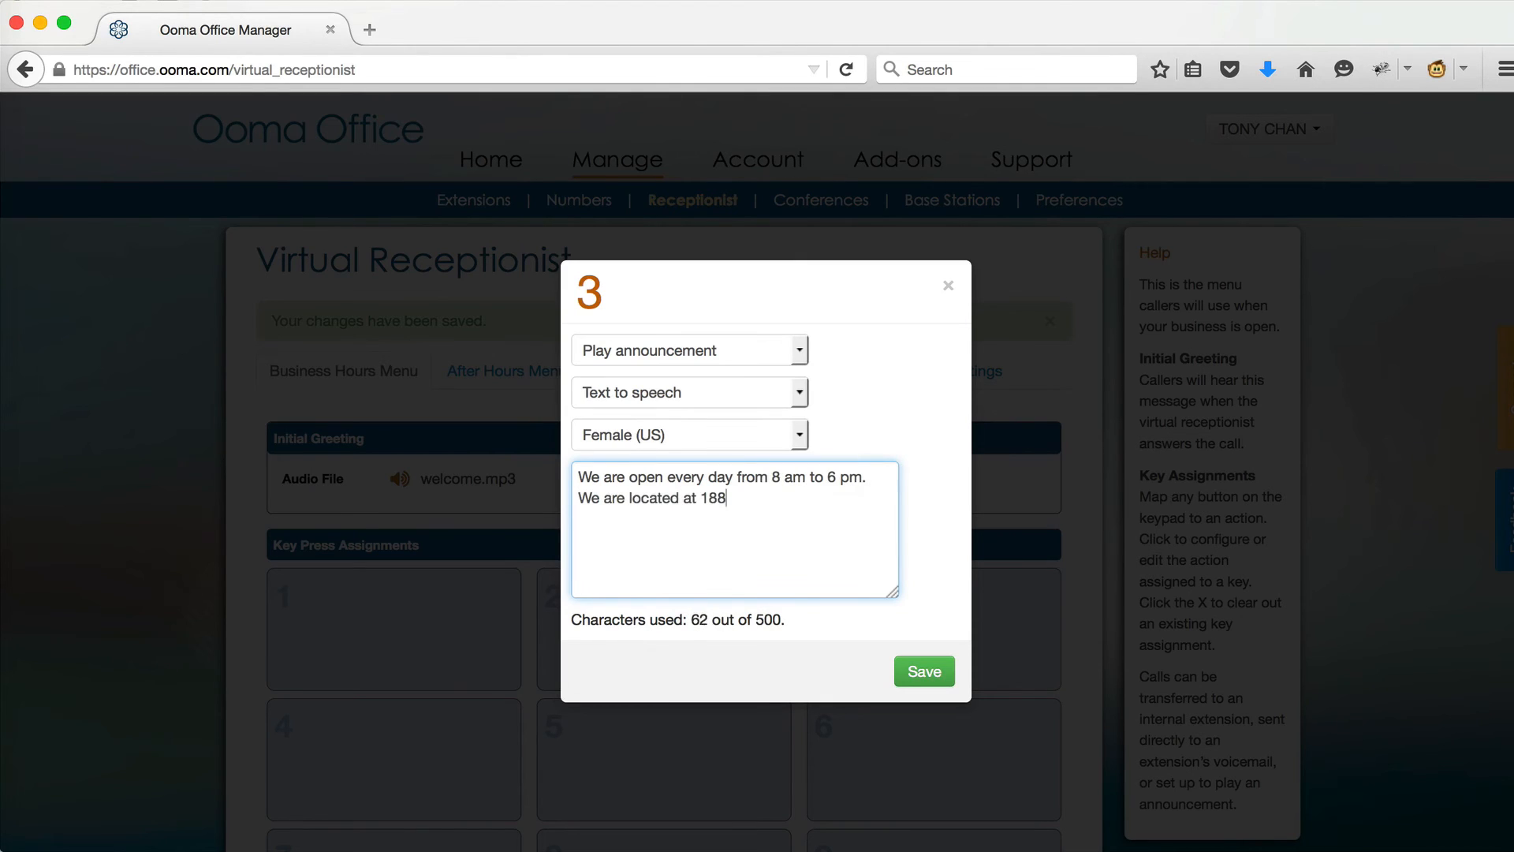
{"action": "type", "text": "0 Embarcadero Road, Palo Alto."}
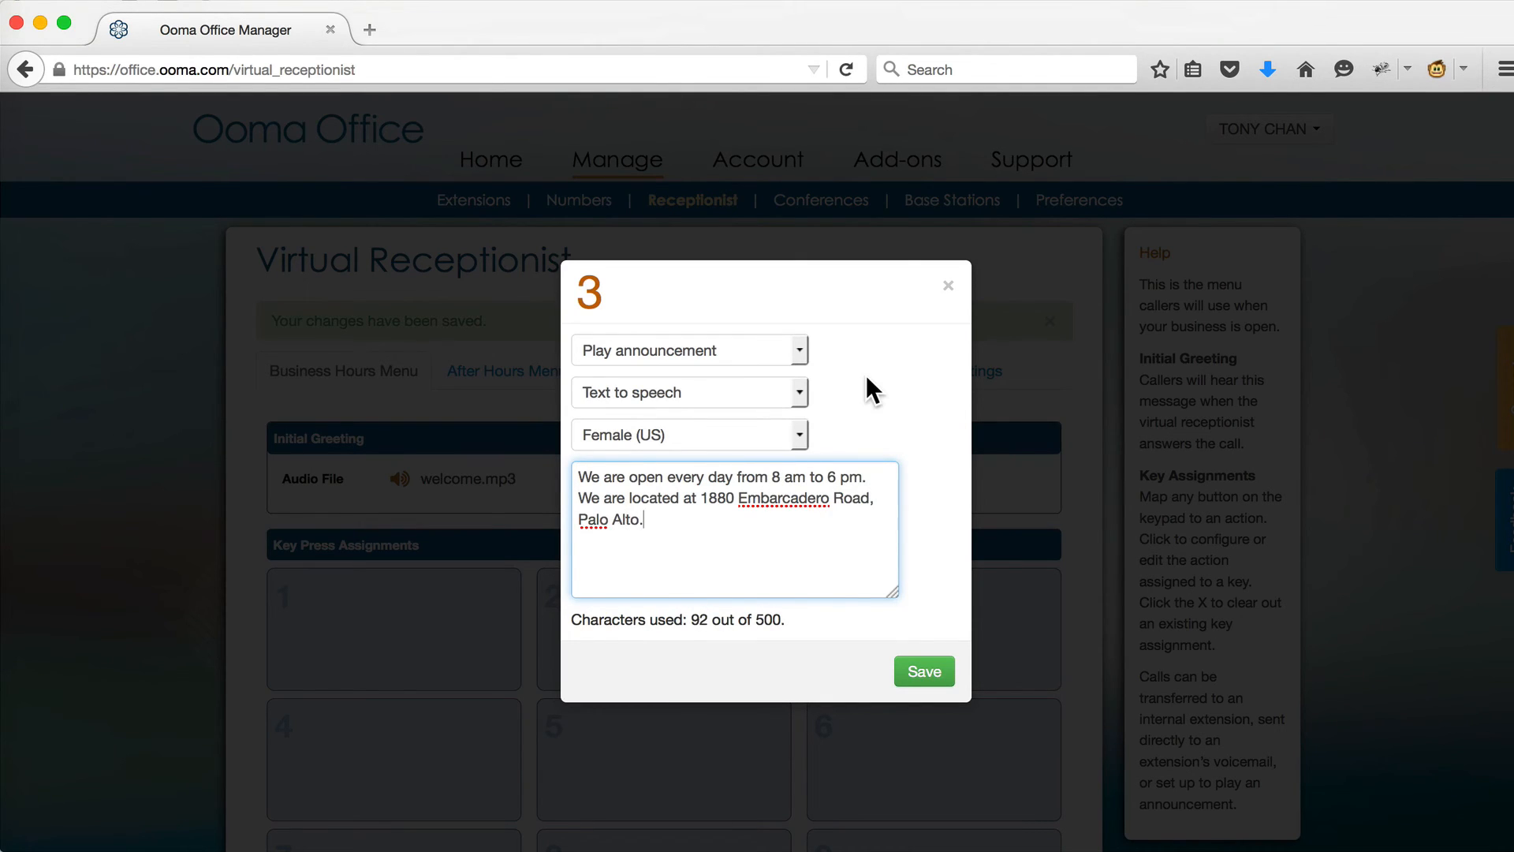
{"action": "mouse_move", "coordinate": [800, 365]}
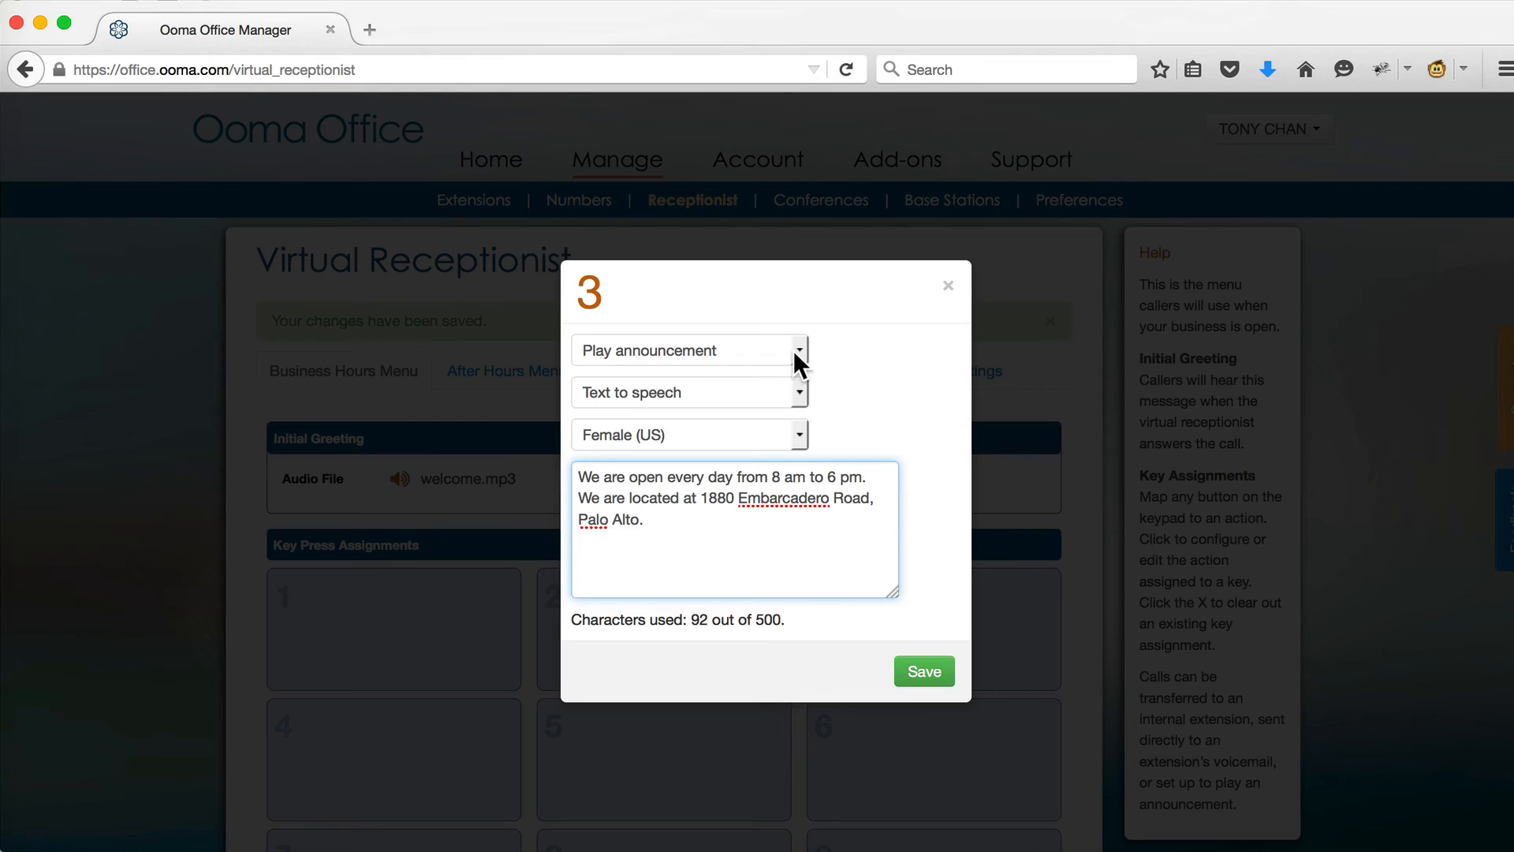
{"action": "left_click", "coordinate": [687, 351]}
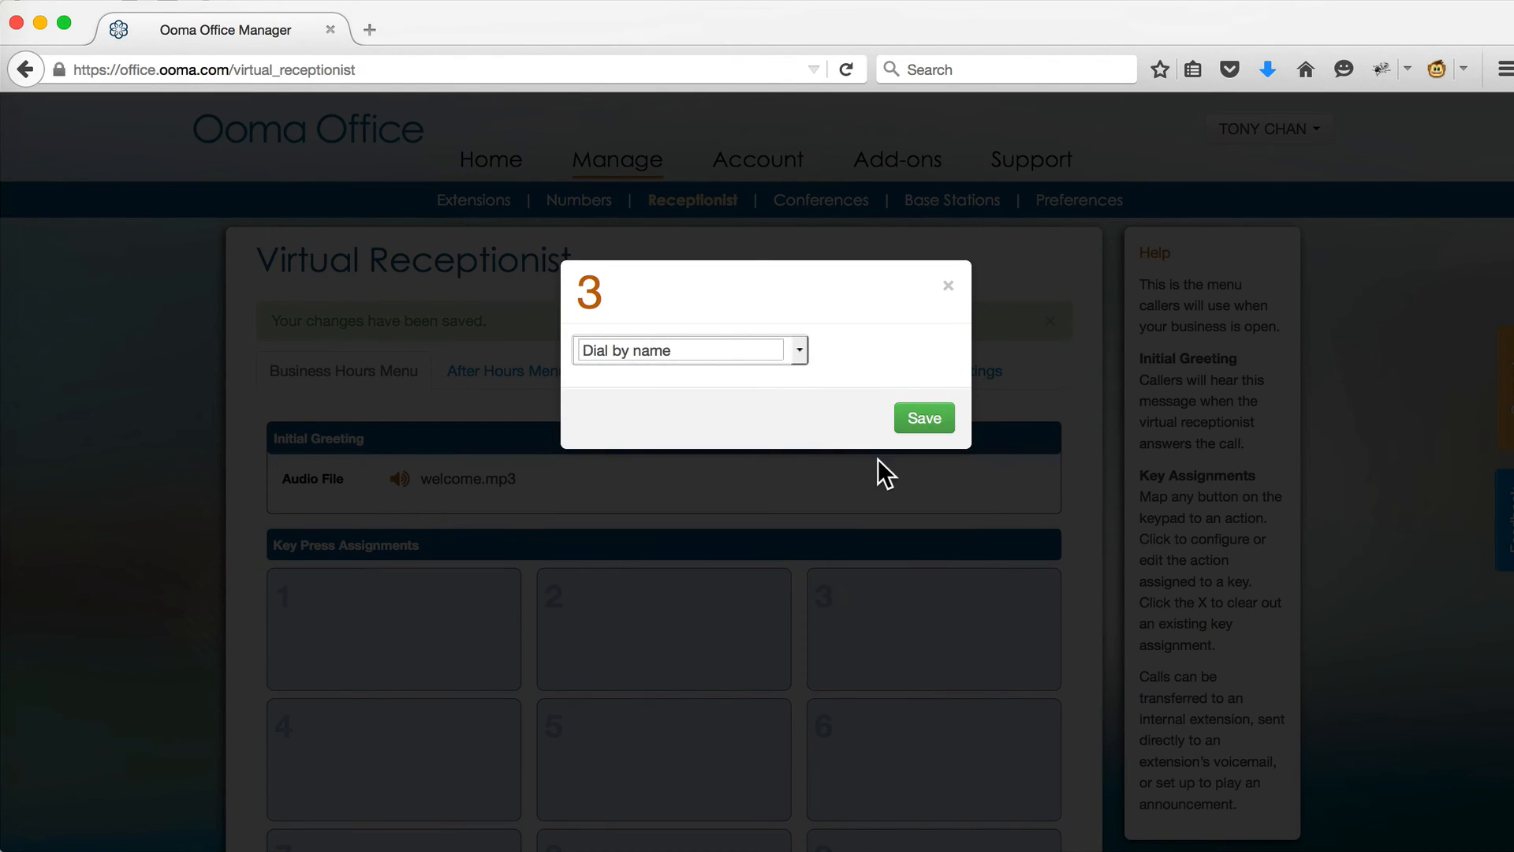
Save key 3 as Dial by Name and review the Key Press Assignments grid.
{"action": "left_click", "coordinate": [922, 417]}
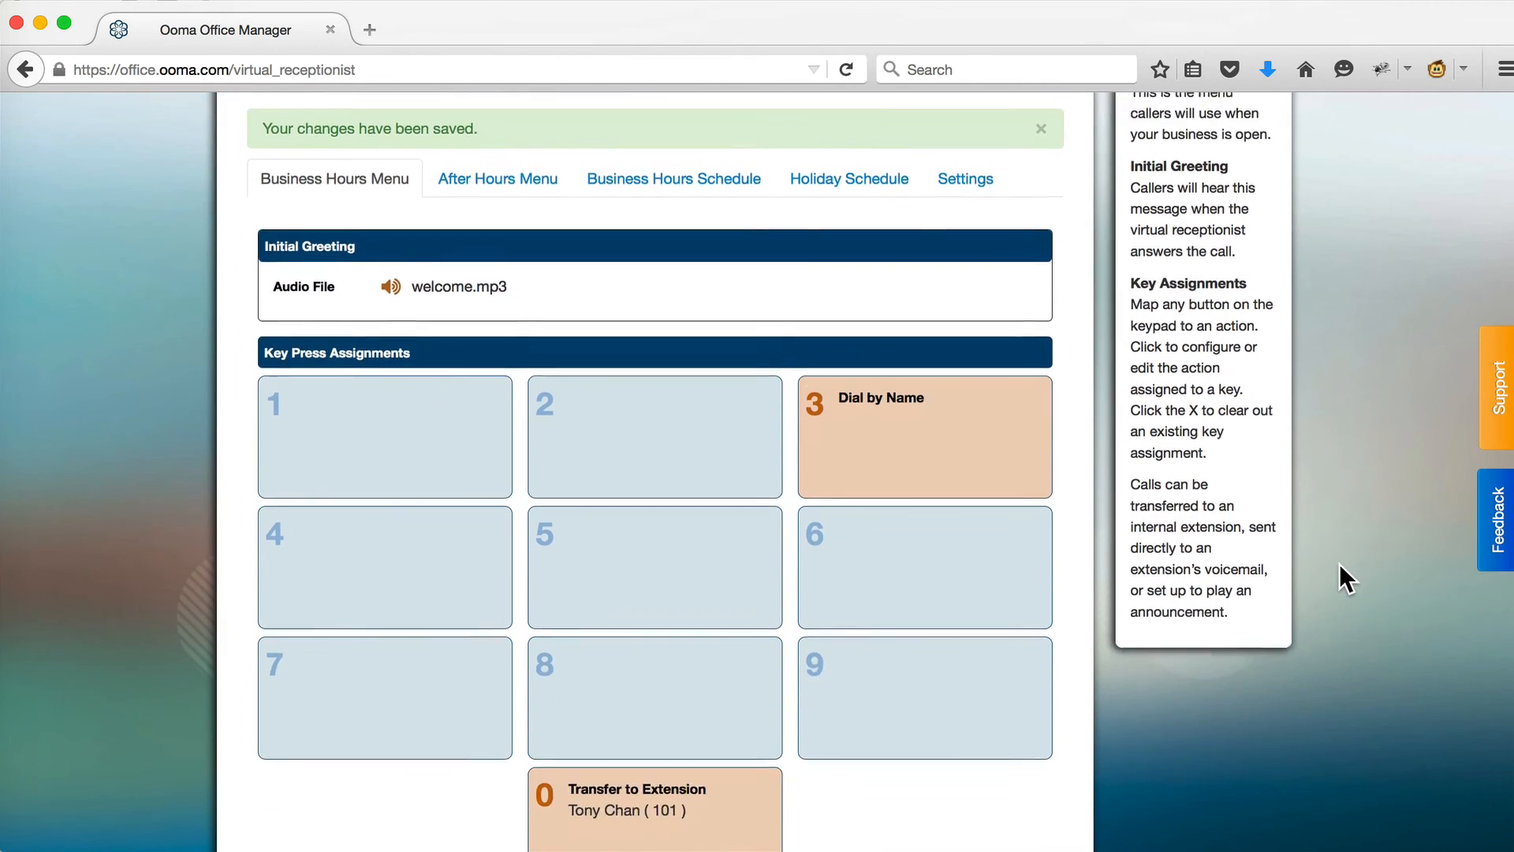
{"action": "scroll", "scroll_direction": "down", "scroll_amount": 3}
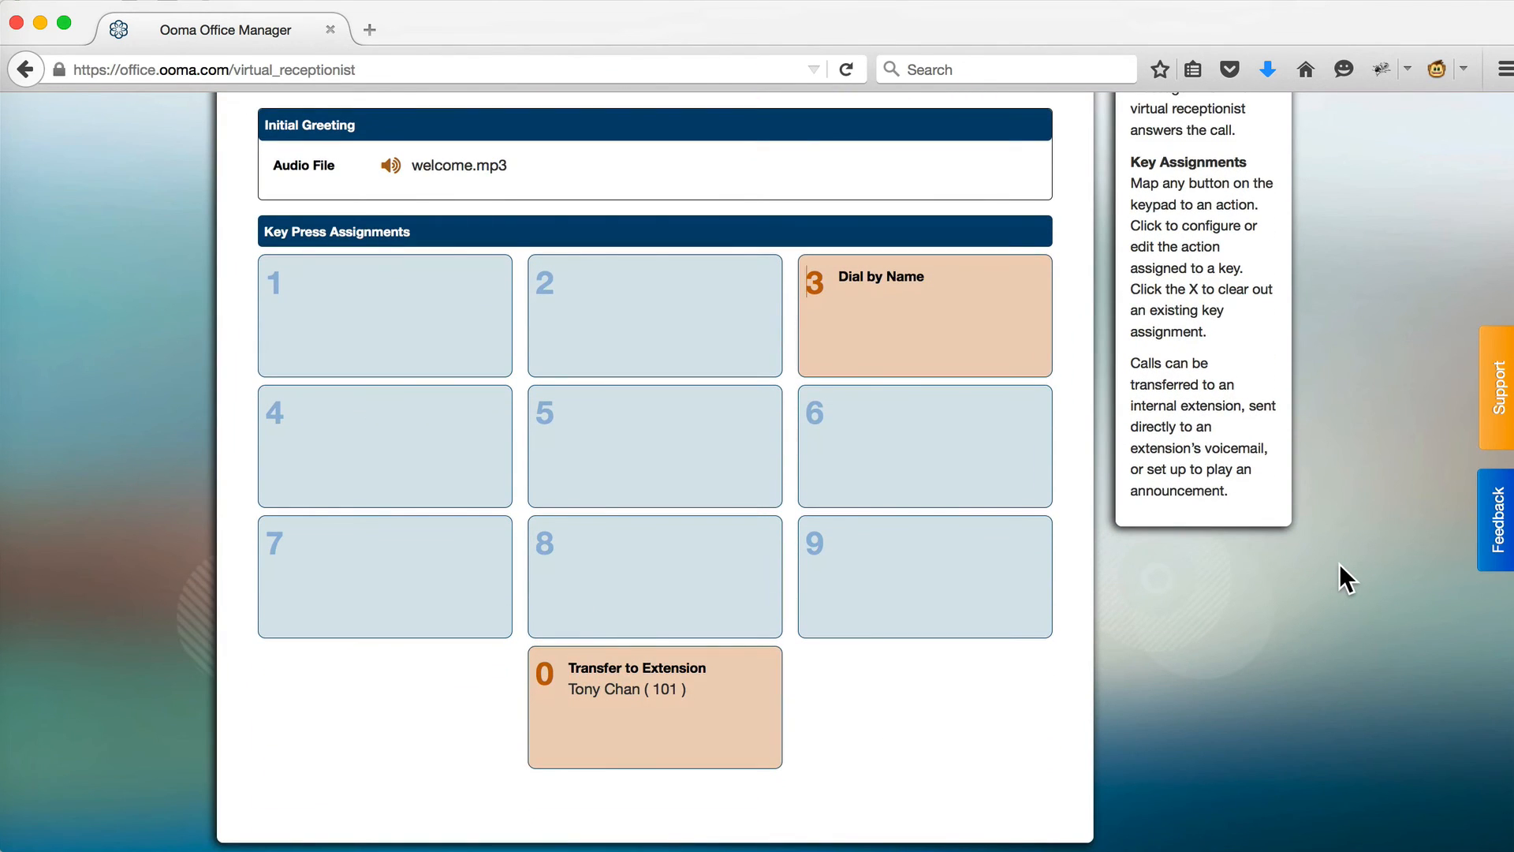